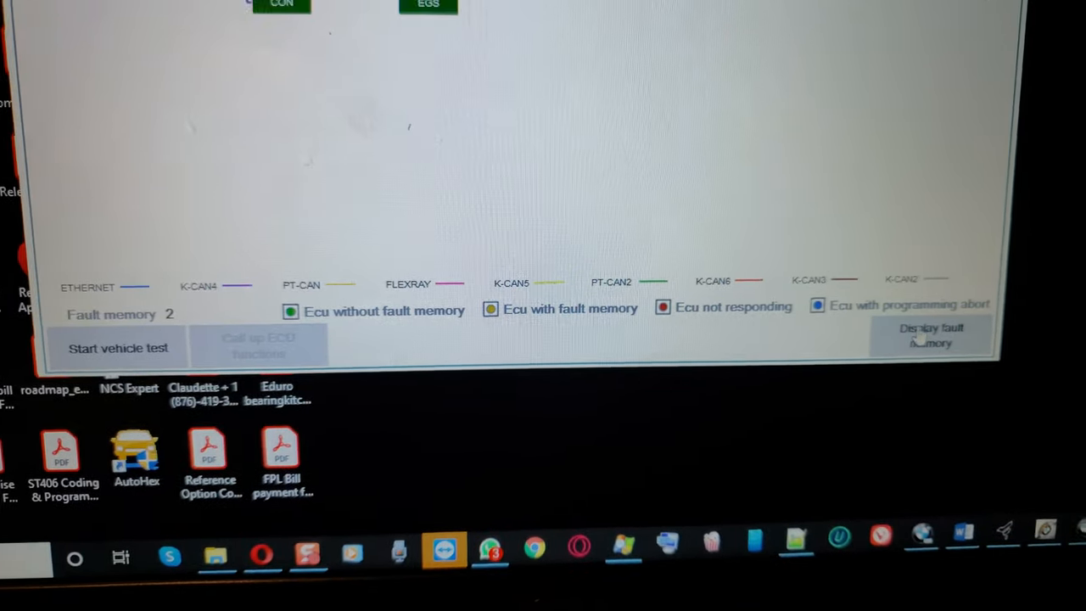
- Display the fault memory listing codes 13820F (air flap line disconnection) and 8029C8 (SMFA seat locking)
left_click(927, 337)
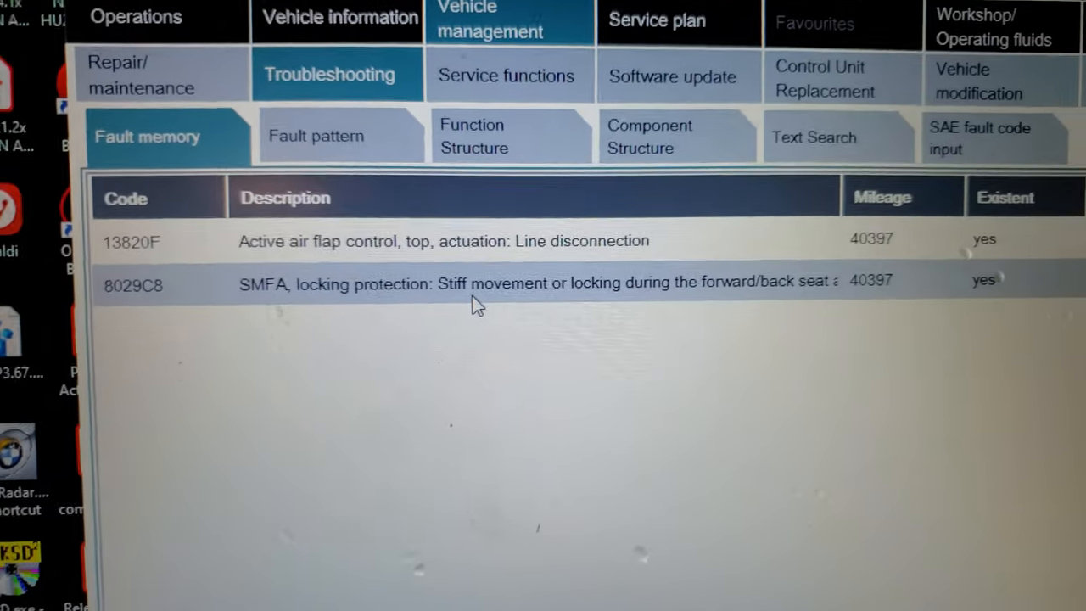